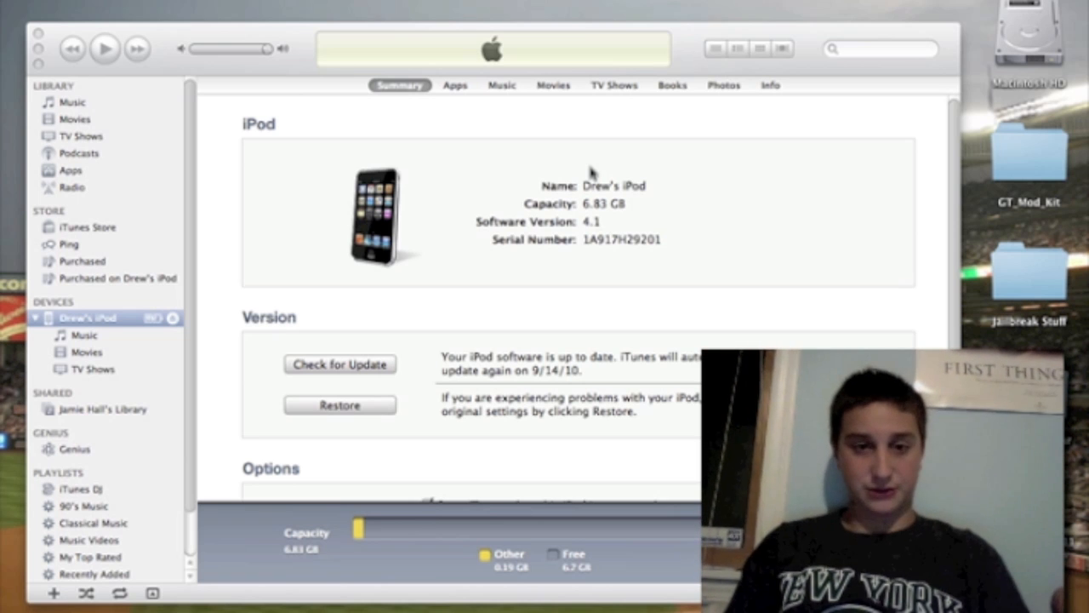
pyautogui.moveTo(538, 158)
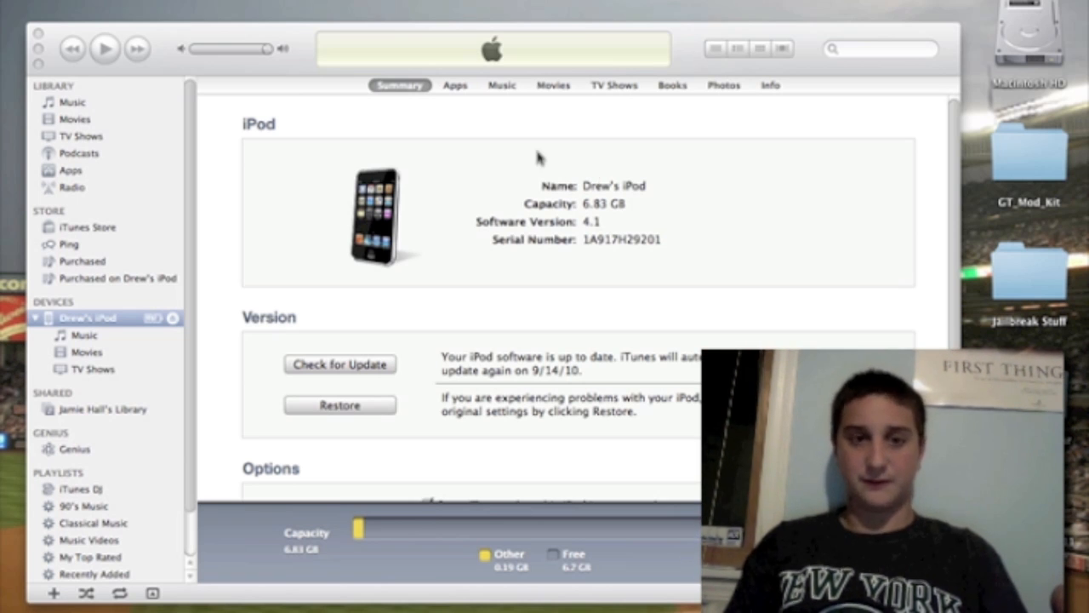
pyautogui.moveTo(268, 181)
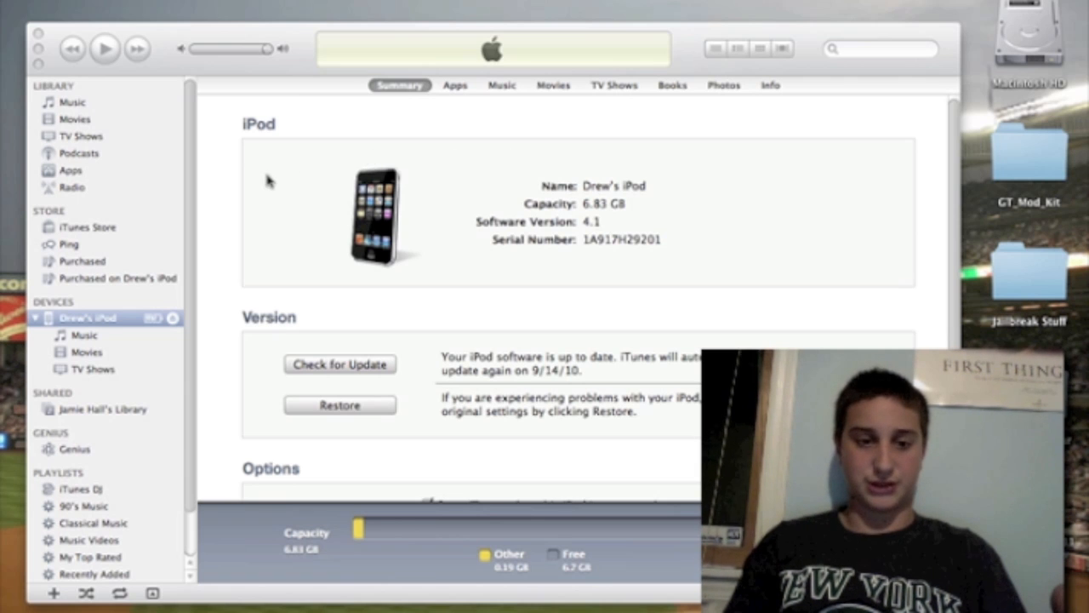
pyautogui.moveTo(442, 391)
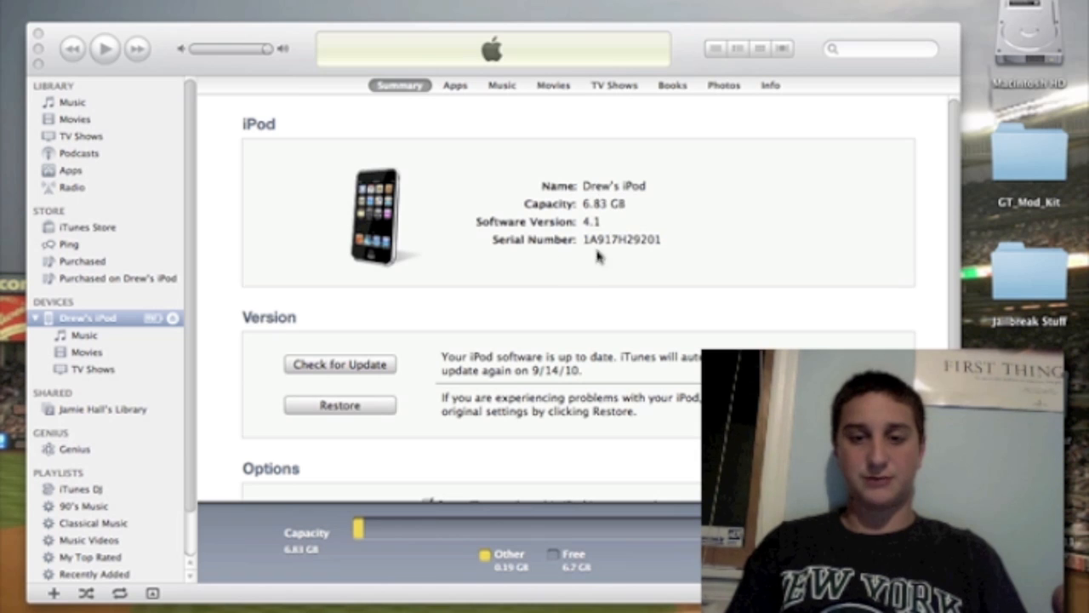
pyautogui.moveTo(521, 231)
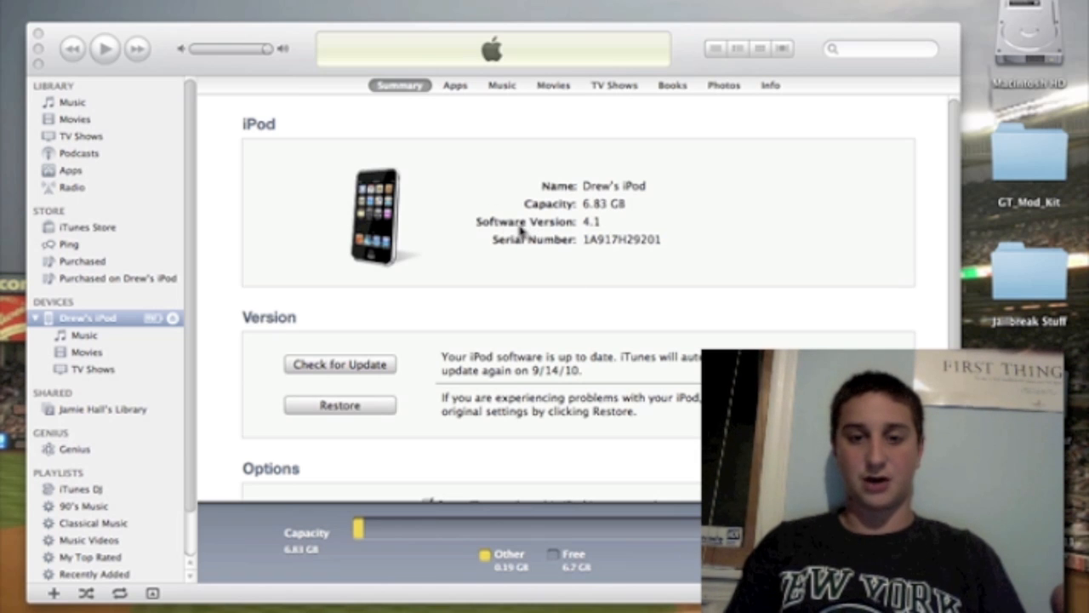
pyautogui.moveTo(596, 224)
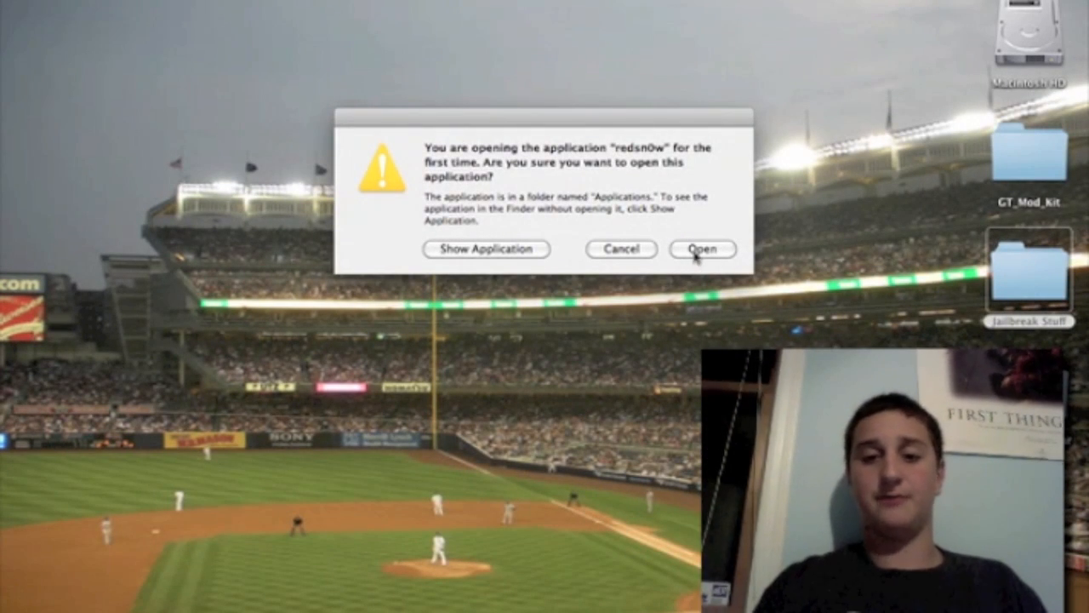
# - Confirm the first-launch security warning so redsn0w 0.9.5b5-5 opens to its welcome screen
pyautogui.click(703, 248)
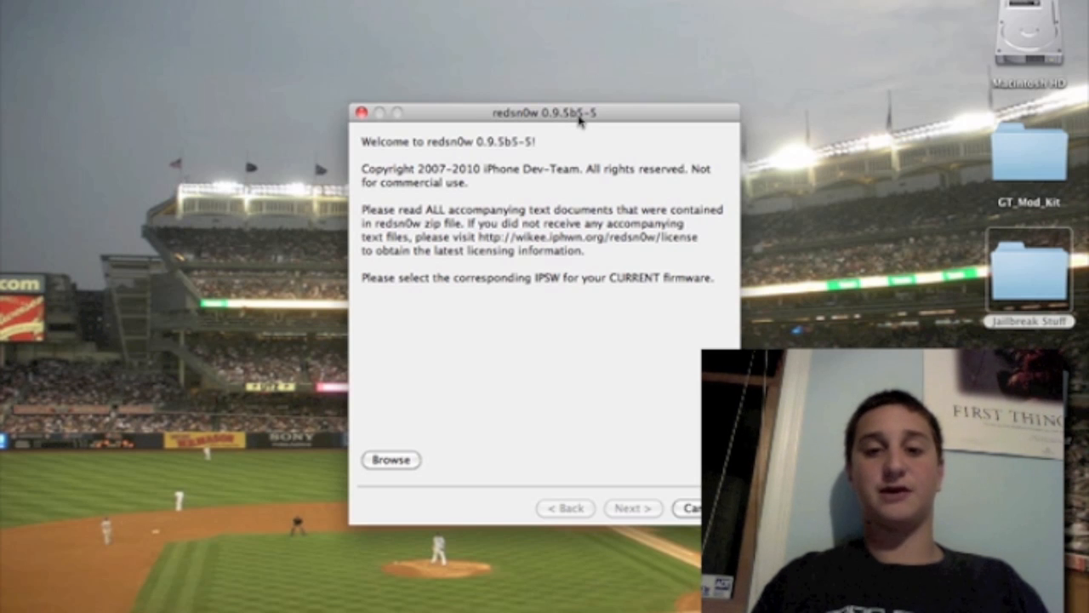
pyautogui.moveTo(594, 157)
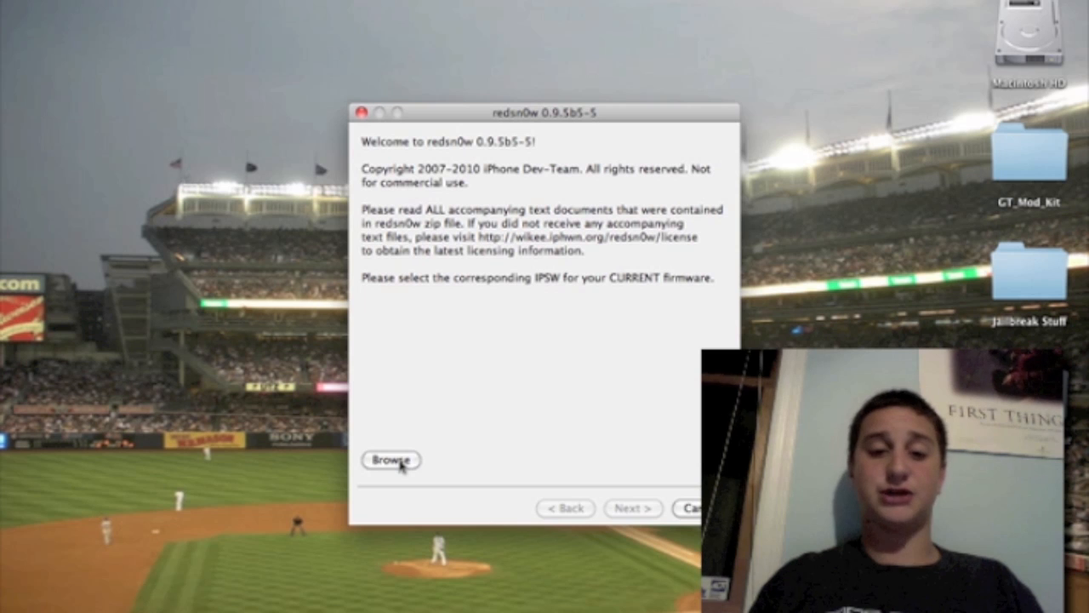
# - Choose iPod2,1_4.0_8A293_Restore.ipsw from the Jailbreak Stuff folder as the firmware
pyautogui.click(392, 460)
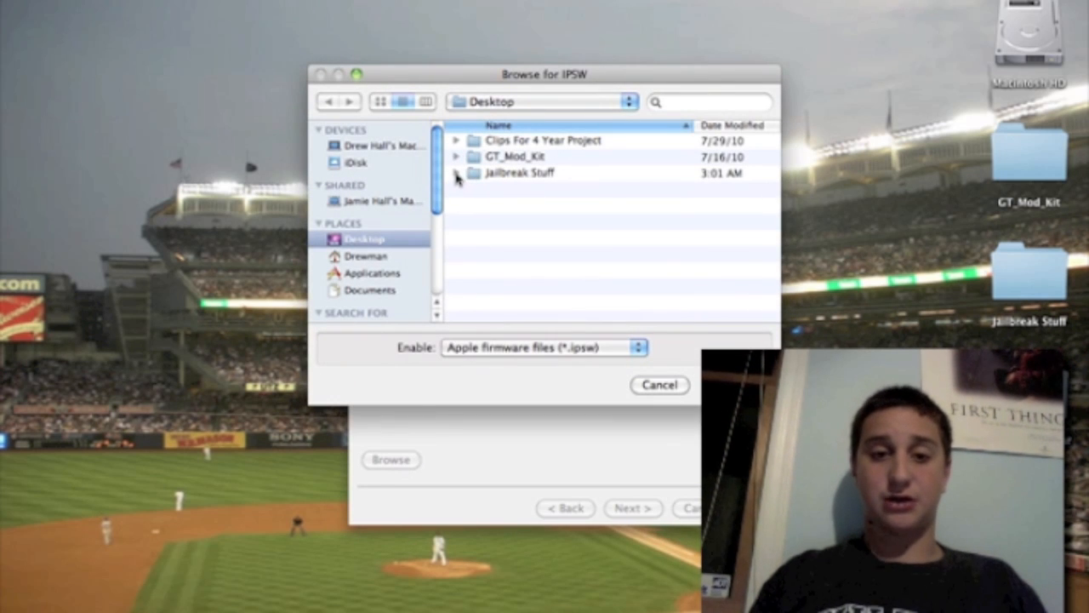
pyautogui.click(456, 174)
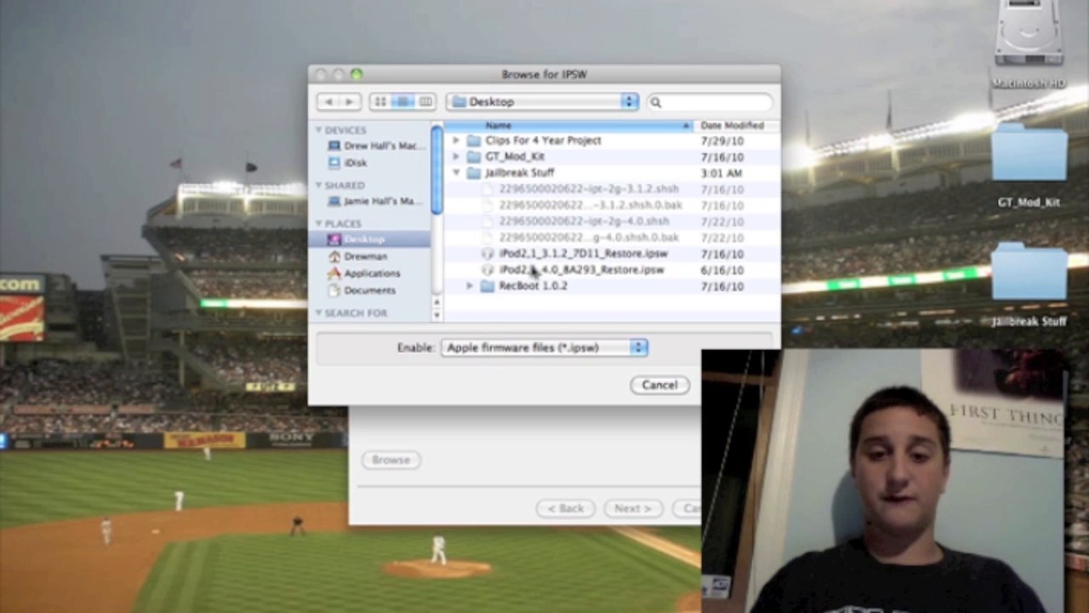
pyautogui.click(579, 269)
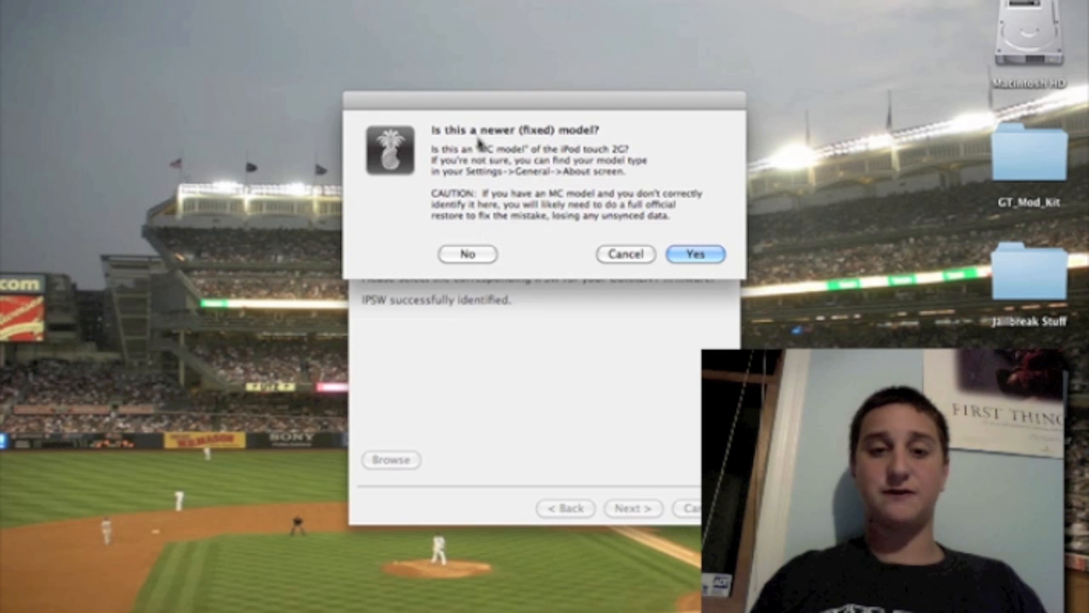
pyautogui.moveTo(596, 140)
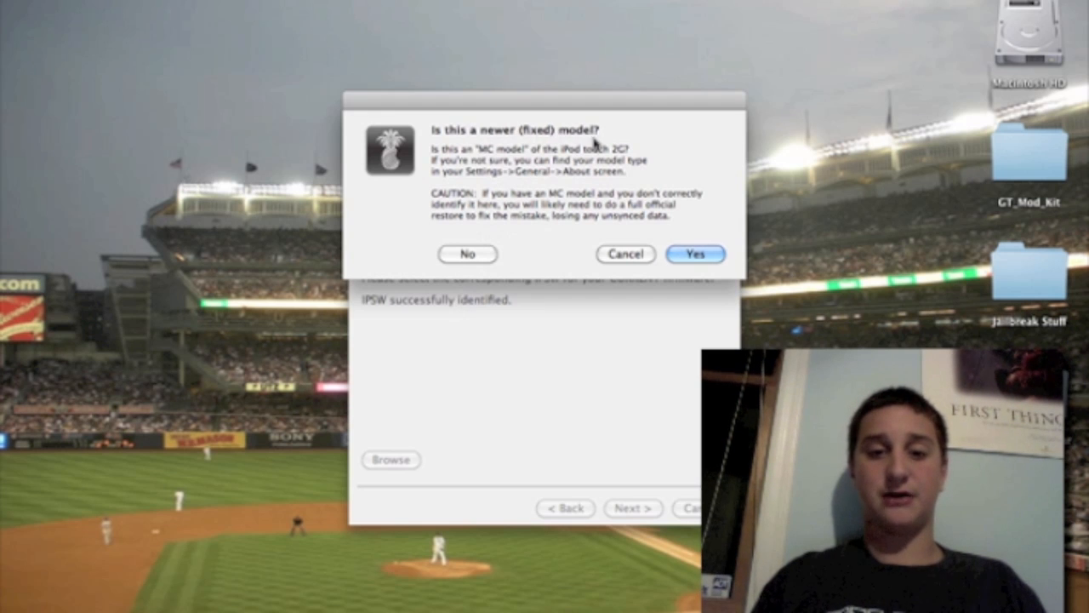
pyautogui.moveTo(606, 223)
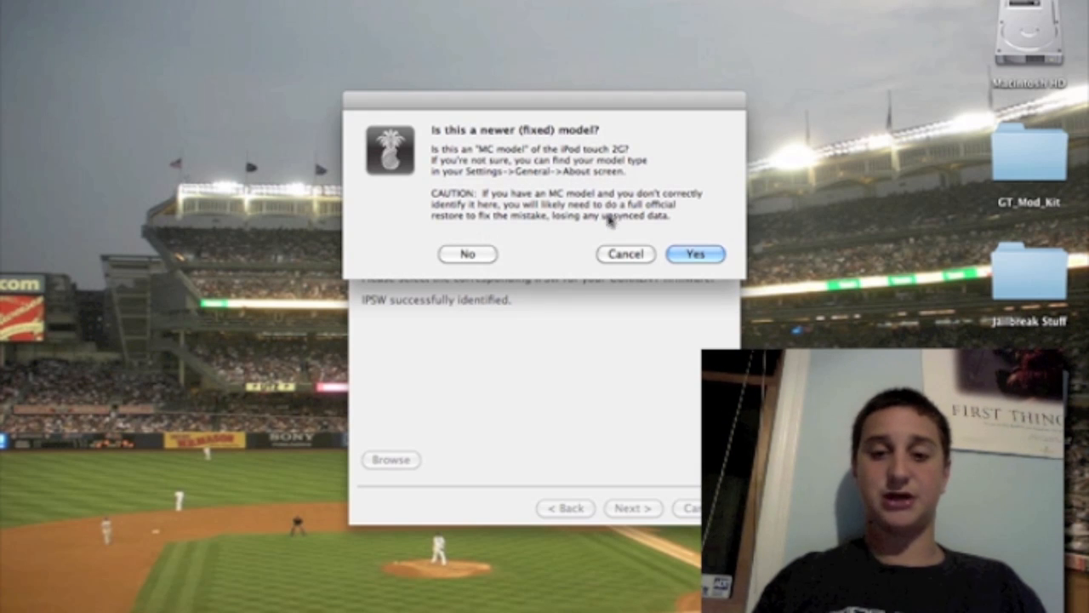
# - Answer the newer MC model prompt and advance to the jailbreak options page
pyautogui.click(695, 254)
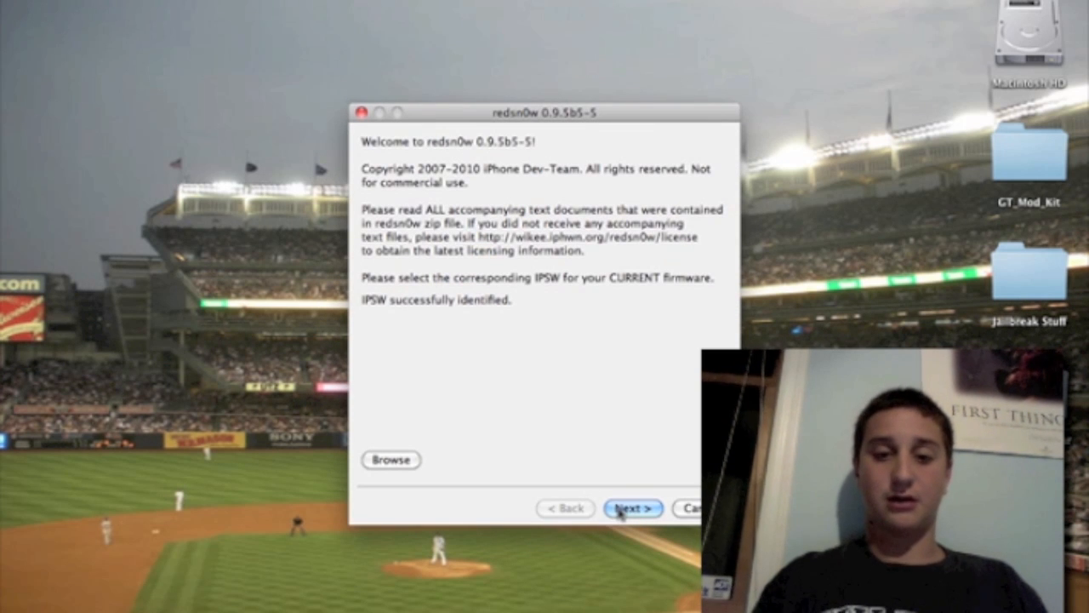
pyautogui.click(633, 507)
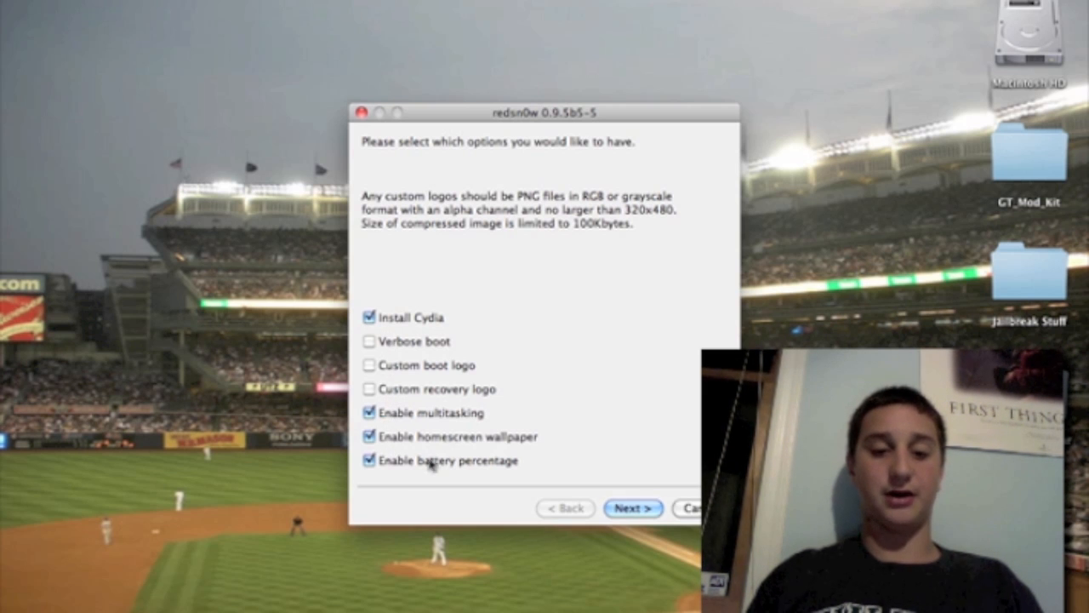
pyautogui.moveTo(494, 479)
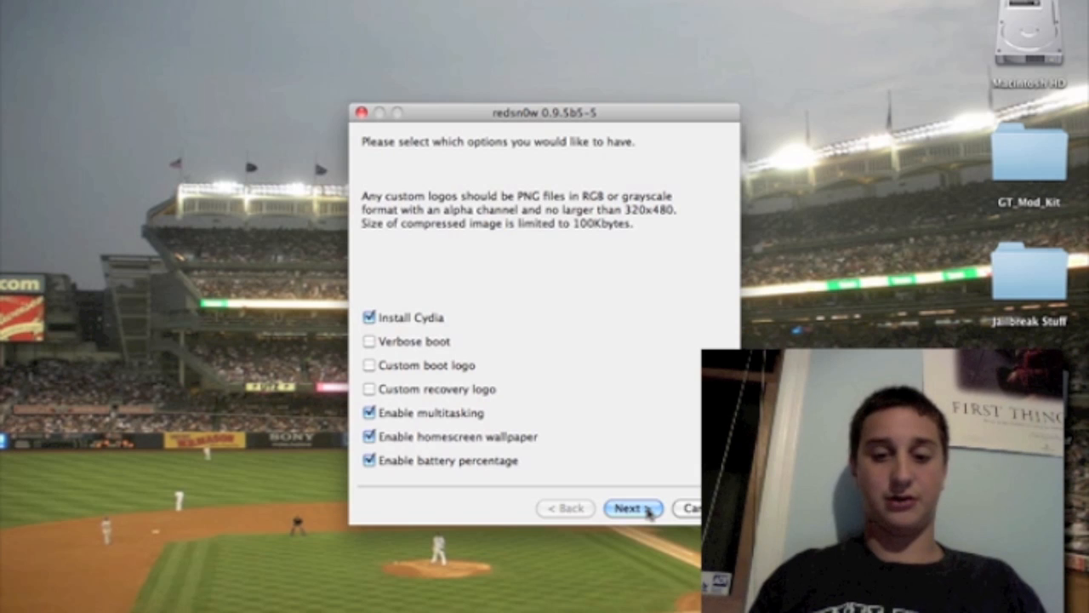
# - Accept Cydia, multitasking, wallpaper and battery percentage options and reach the plug-in screen
pyautogui.click(631, 507)
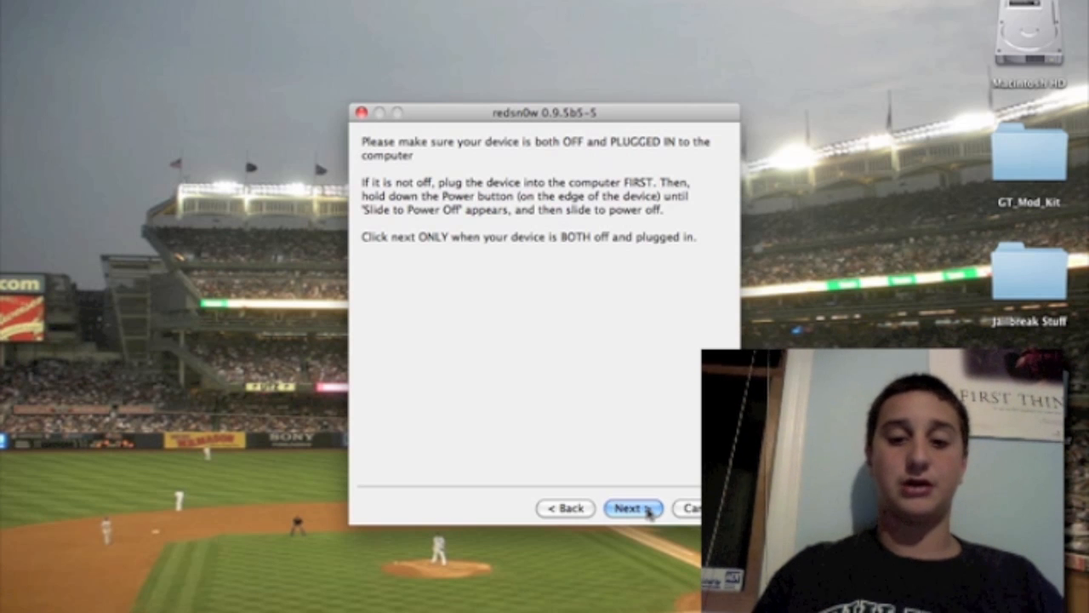
# - Confirm the iPod is off and plugged in, then proceed through the DFU button instructions
pyautogui.click(634, 507)
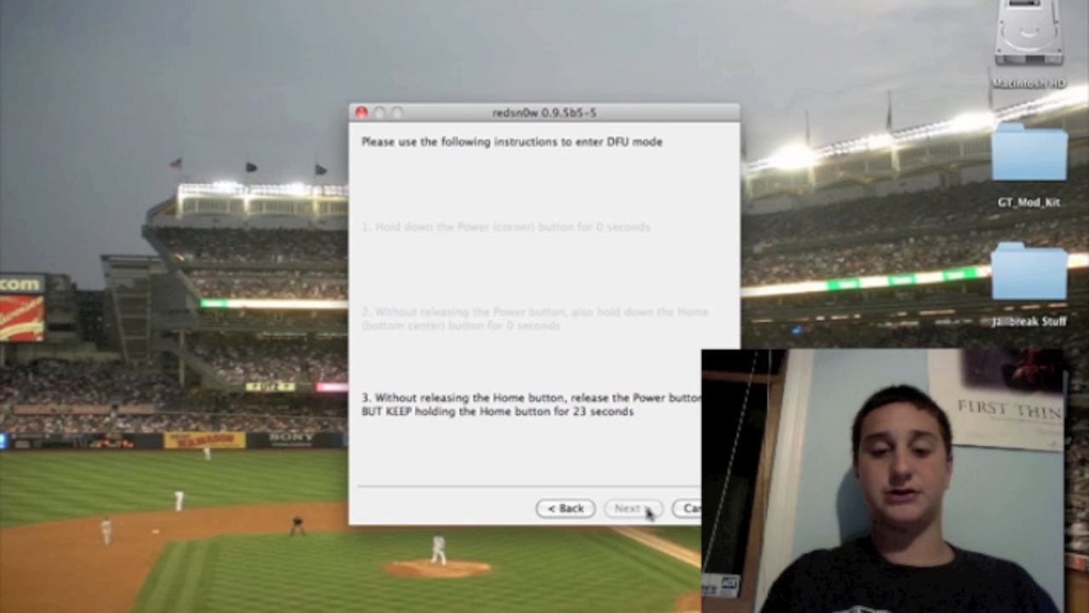
pyautogui.click(633, 507)
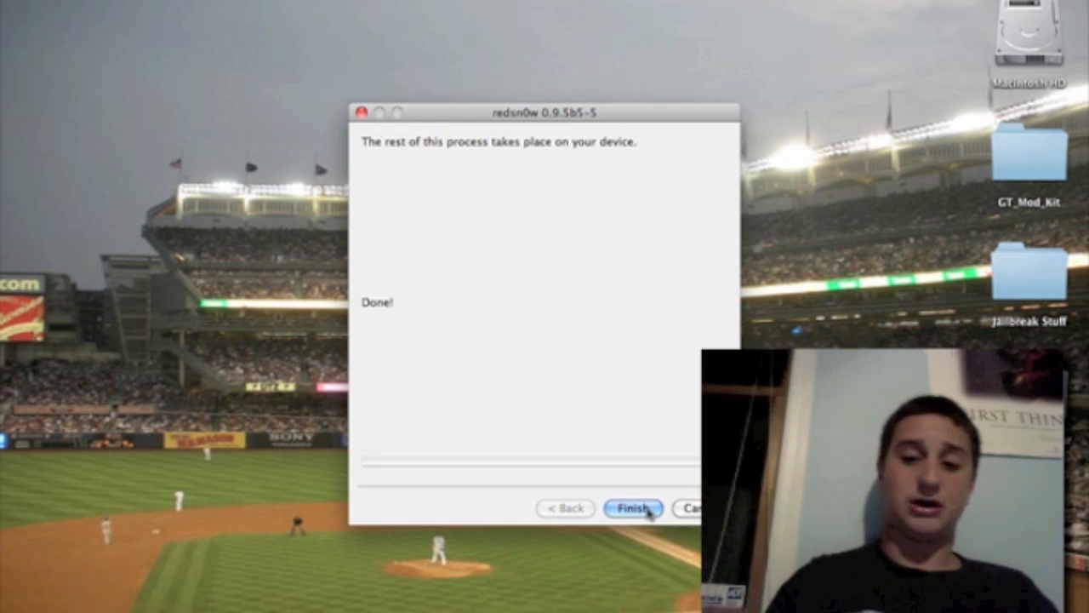
# - Finish and close redsn0w once it reports Done, leaving the rest to the iPod
pyautogui.click(633, 507)
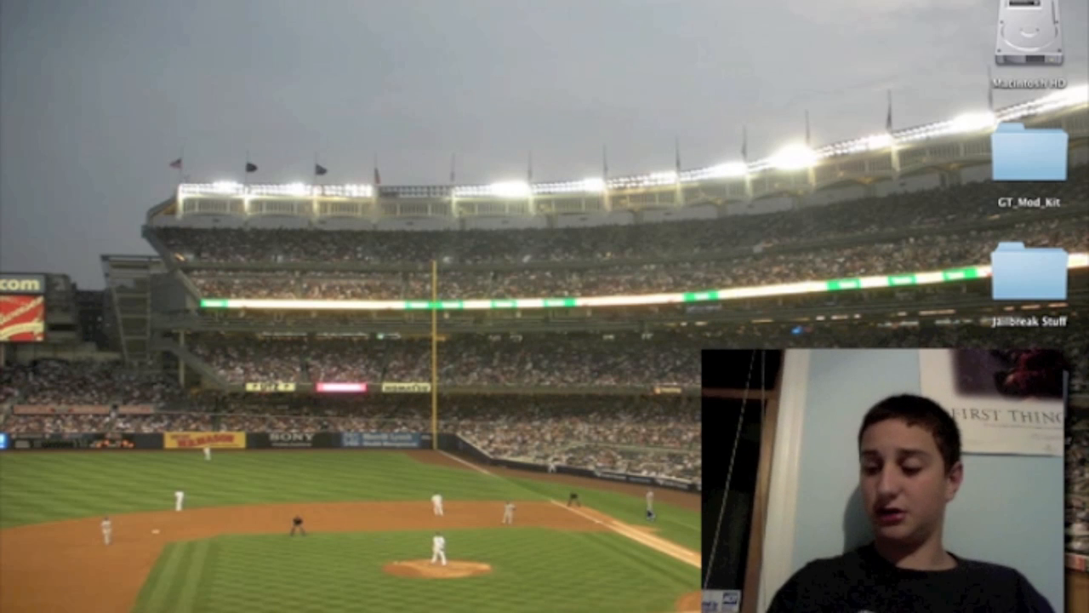